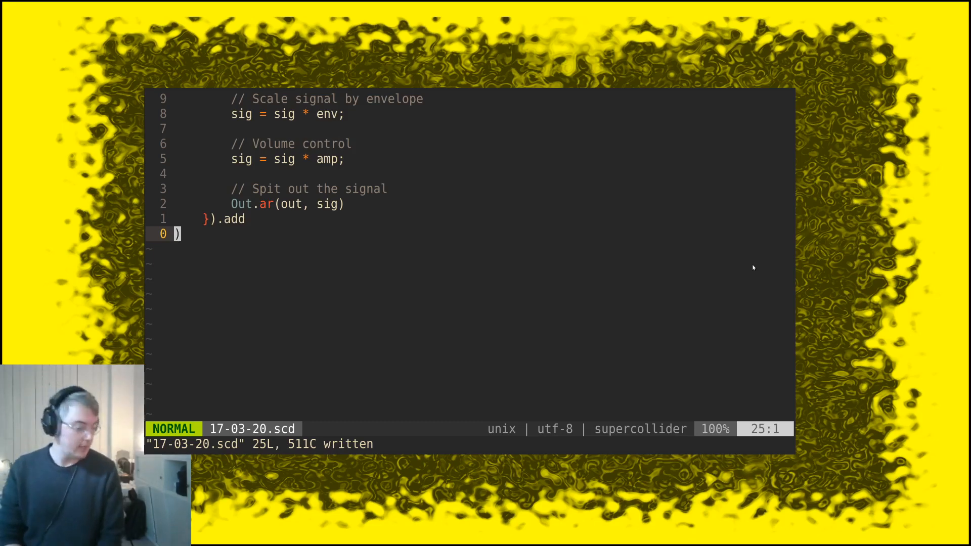
mouse_move(796, 265)
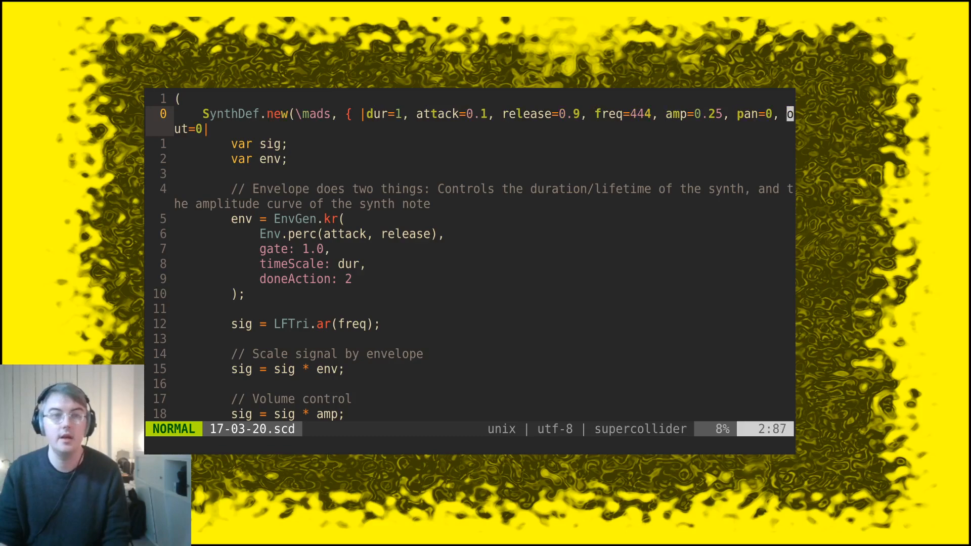
Write a new block after the SynthDef holding Pdef(\m, ) with .play appended.
scroll(down, 3)
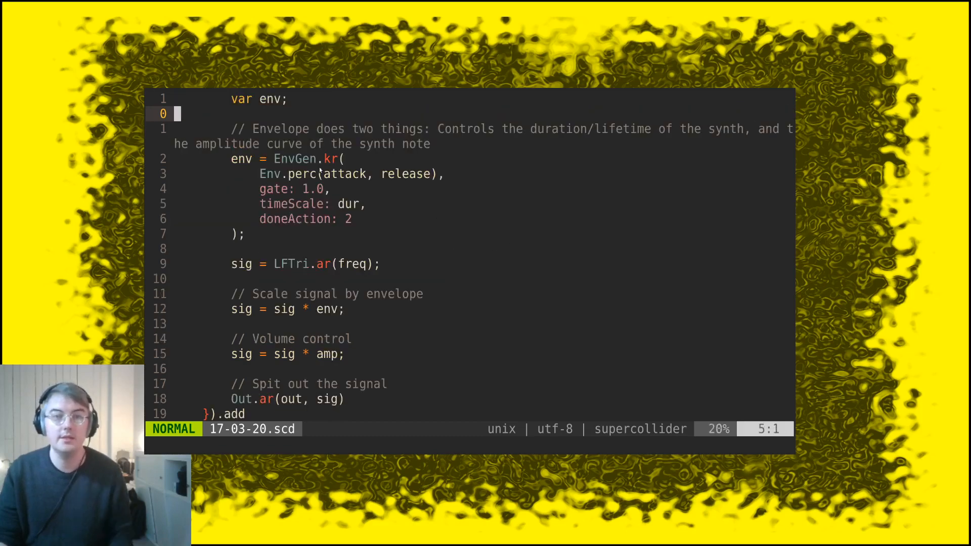
mouse_move(467, 235)
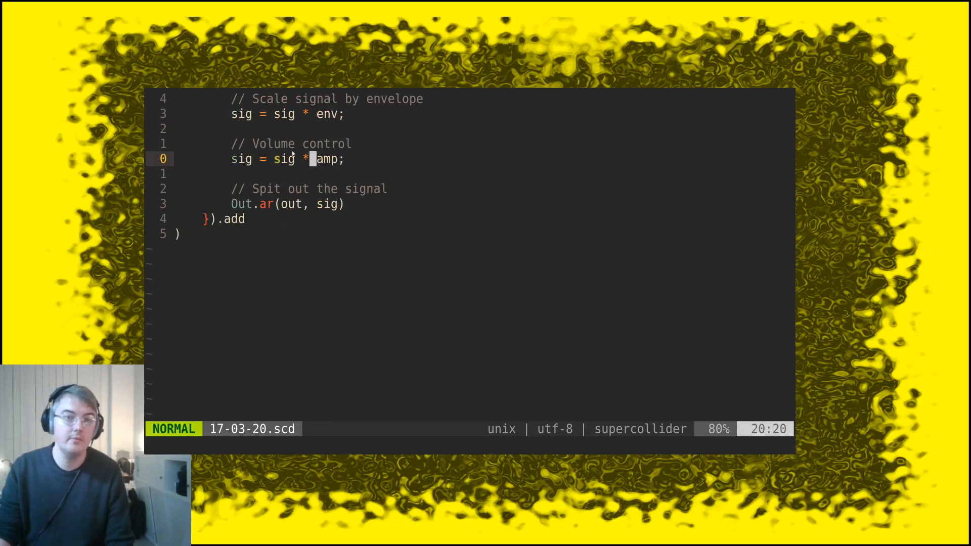
mouse_move(318, 217)
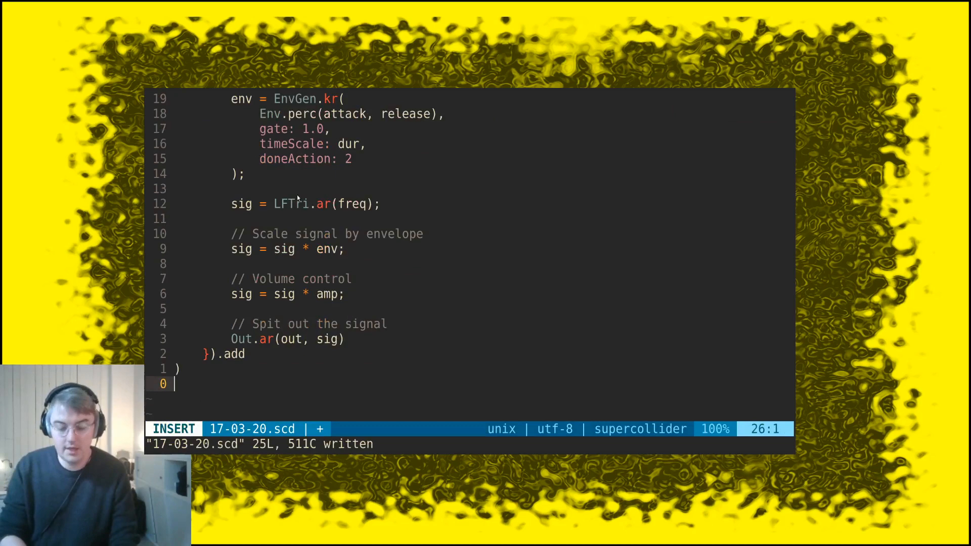
text(()
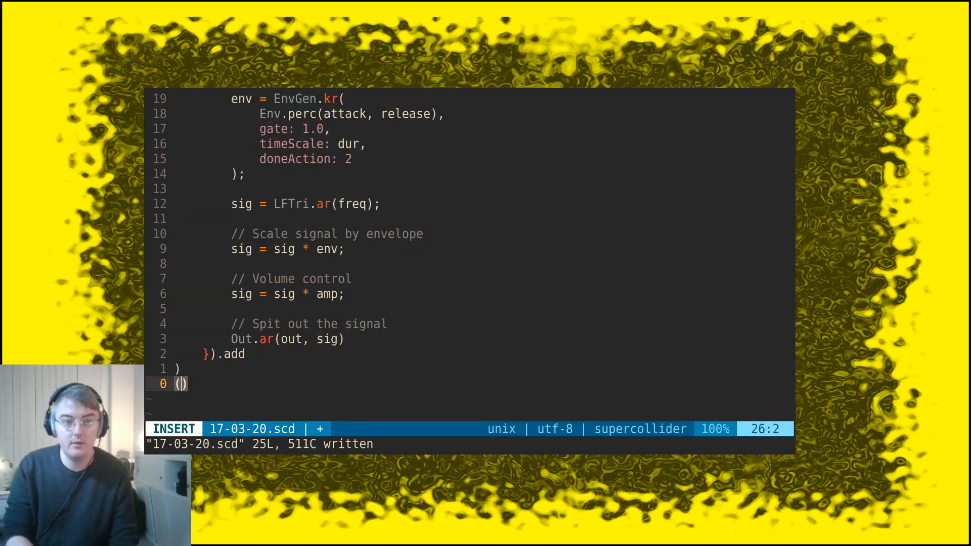
text(Pdef(\)
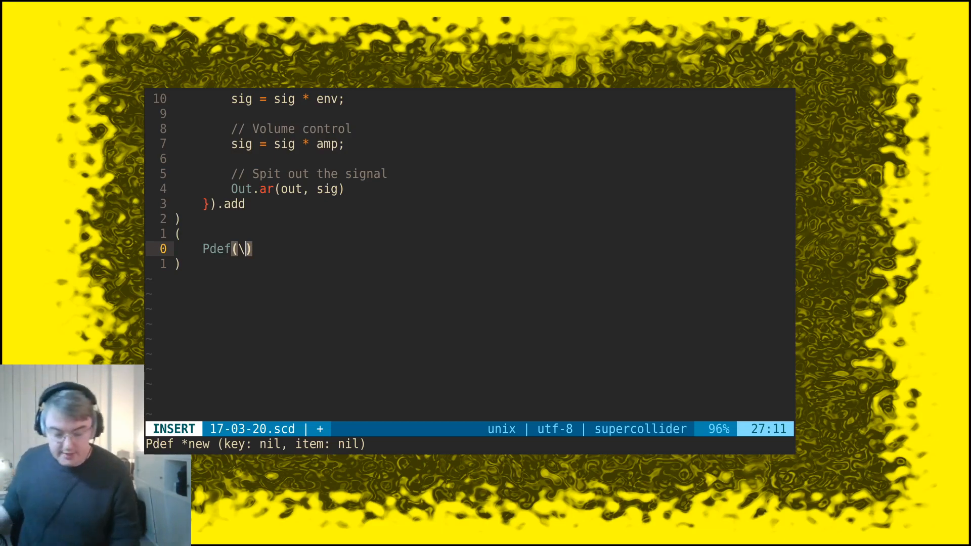
text(mdsap)
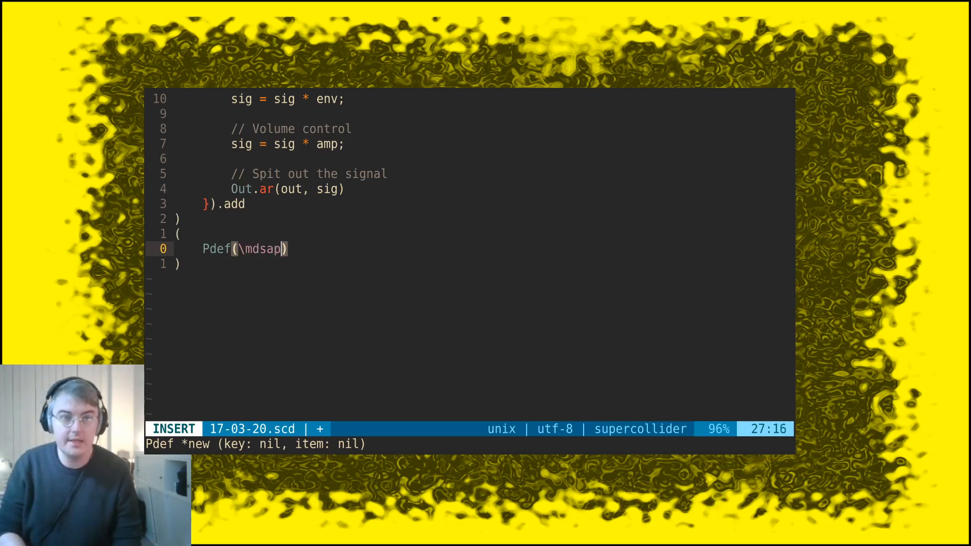
key(BackSpace)
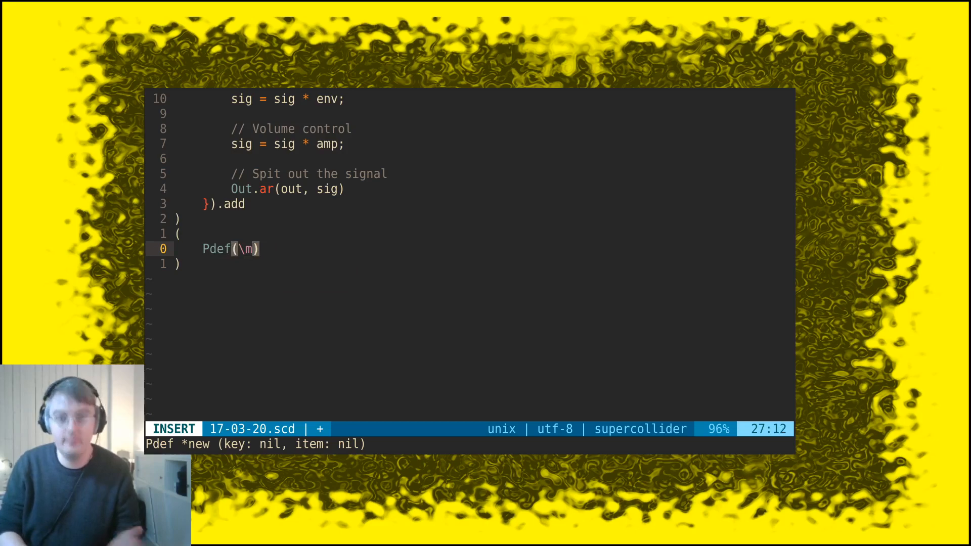
text(,)
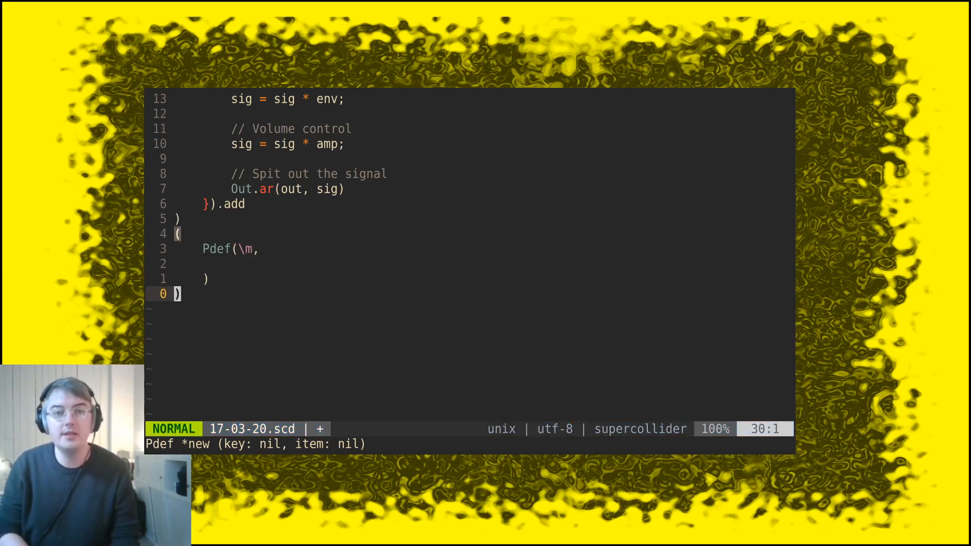
text(.play;)
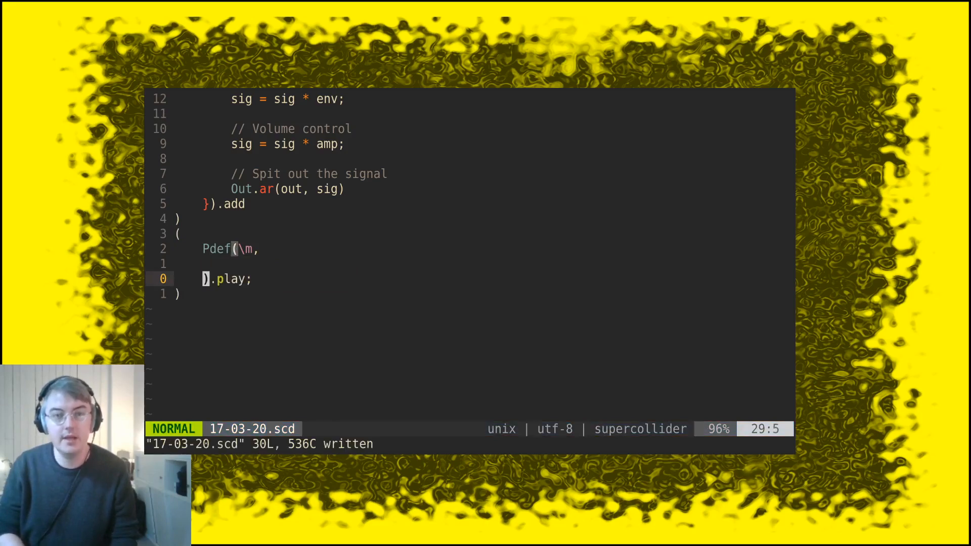
Begin an empty Pbind on a new line inside the Pdef and save the file.
key(o)
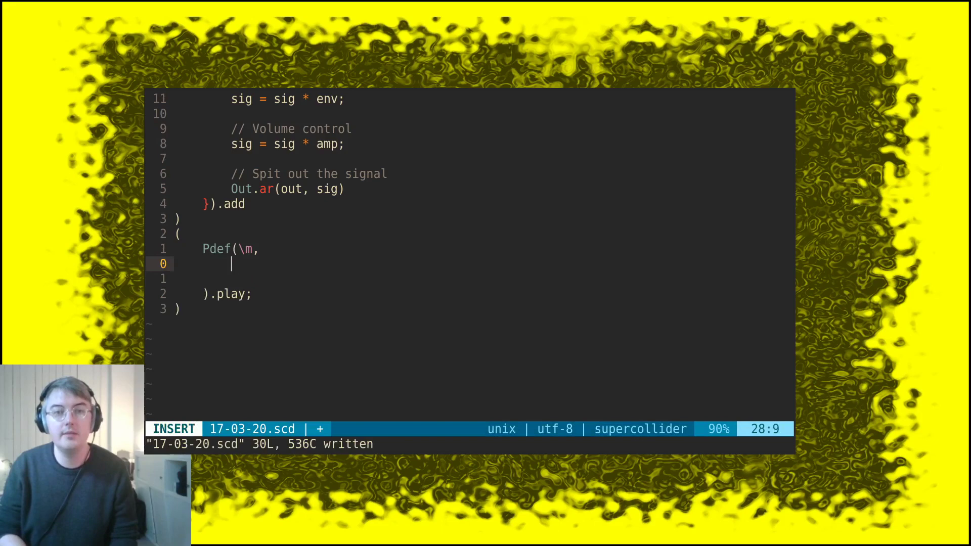
text(Pbind()
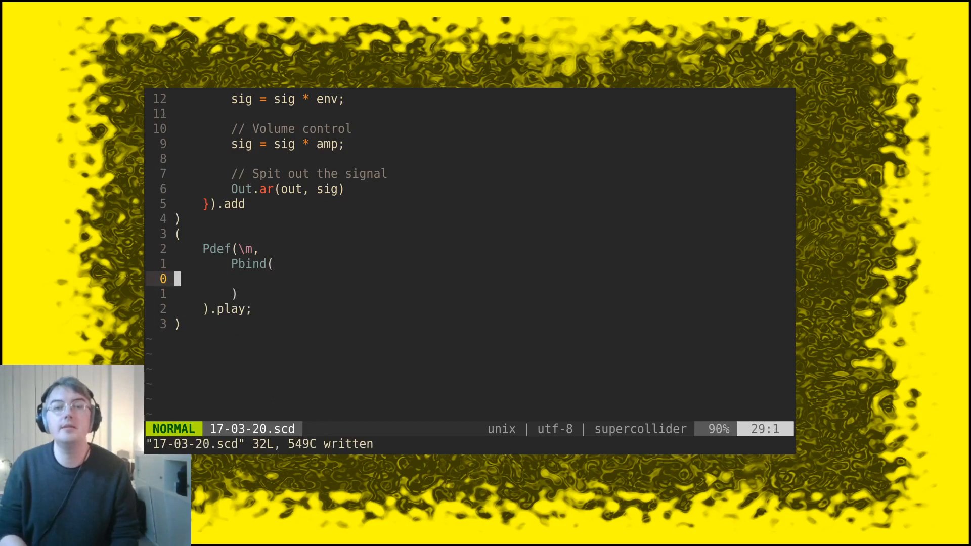
Give the Pbind instrument \mads and dur 0.25.
key(i)
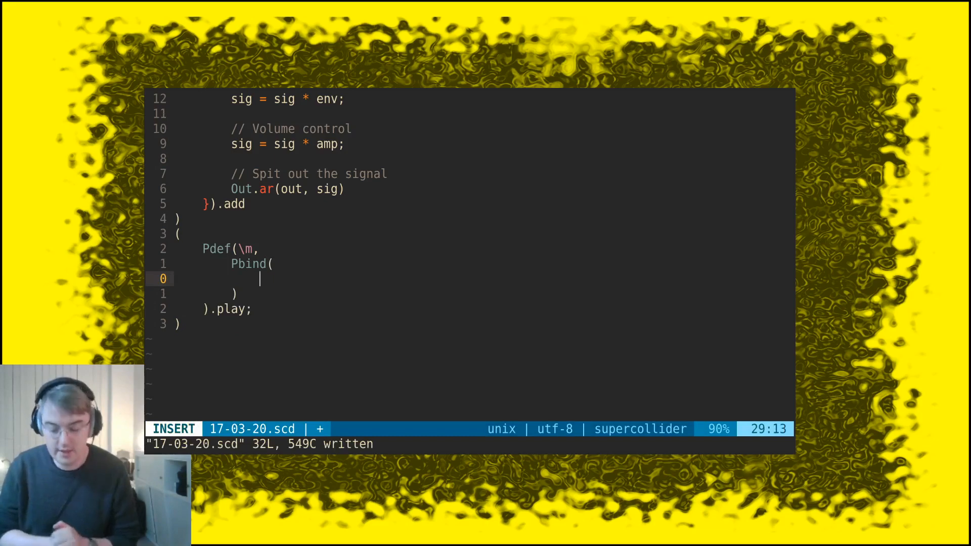
text(\du)
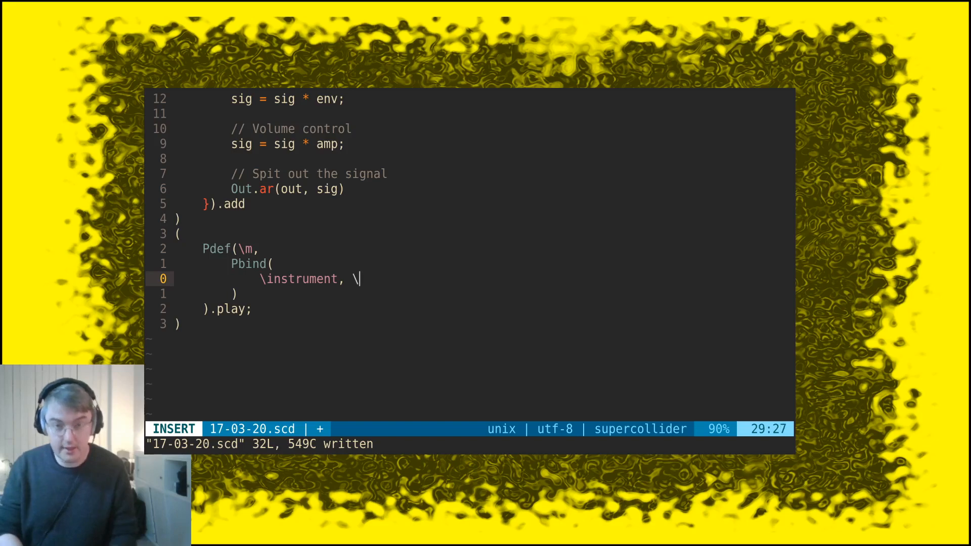
text(mads,)
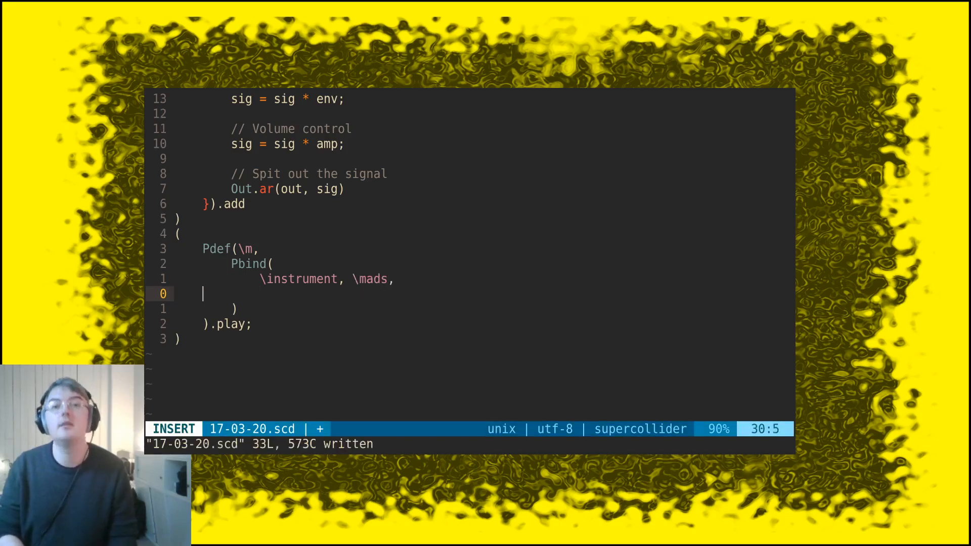
text(\dur)
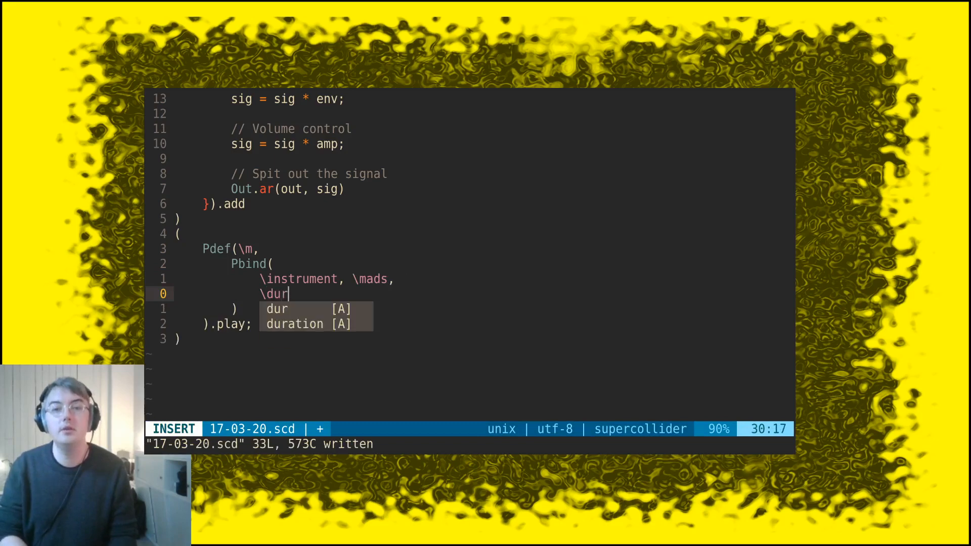
text(, 0.25,)
text(\)
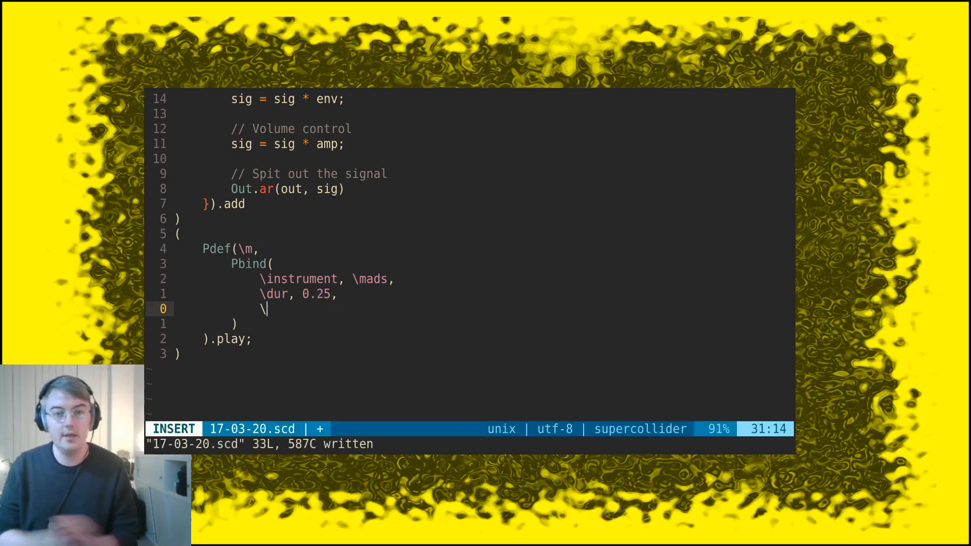
Add degree 0 and pan 0 to the Pbind and save the file.
text(degre)
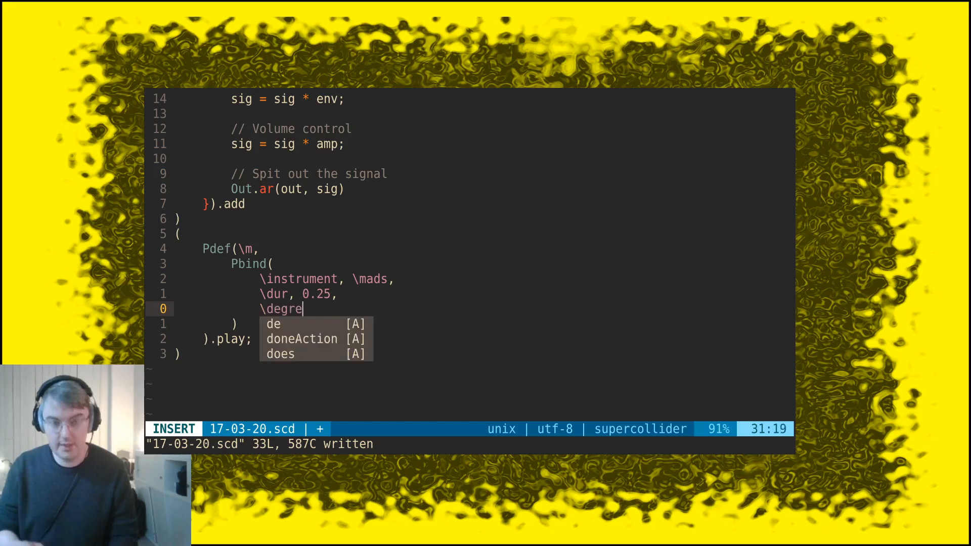
text(e, 0,)
text(\)
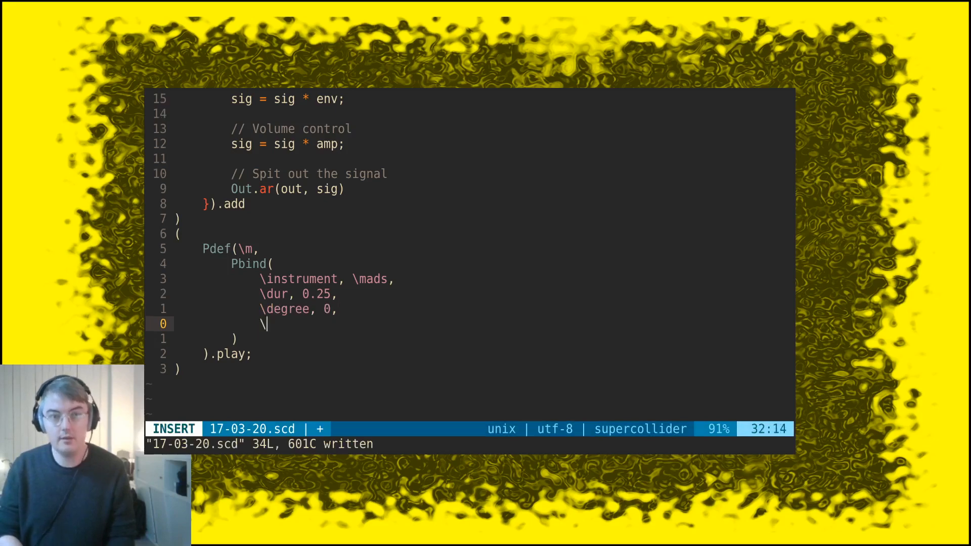
text(pan, 0)
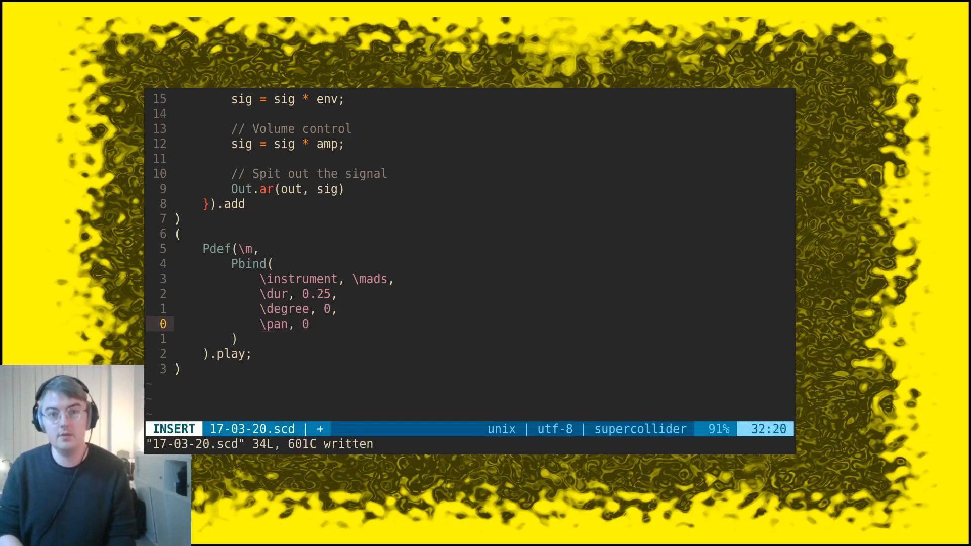
key(Escape)
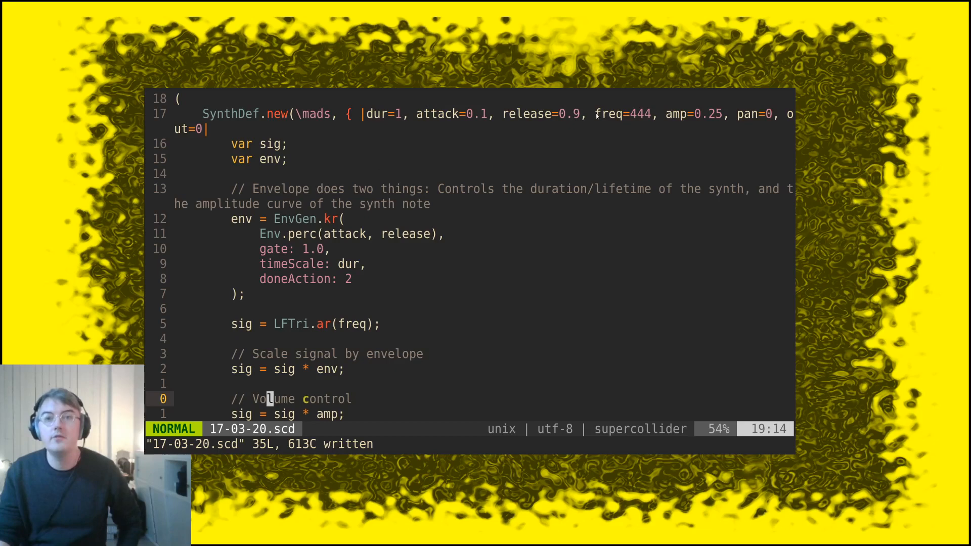
mouse_move(520, 287)
text(\)
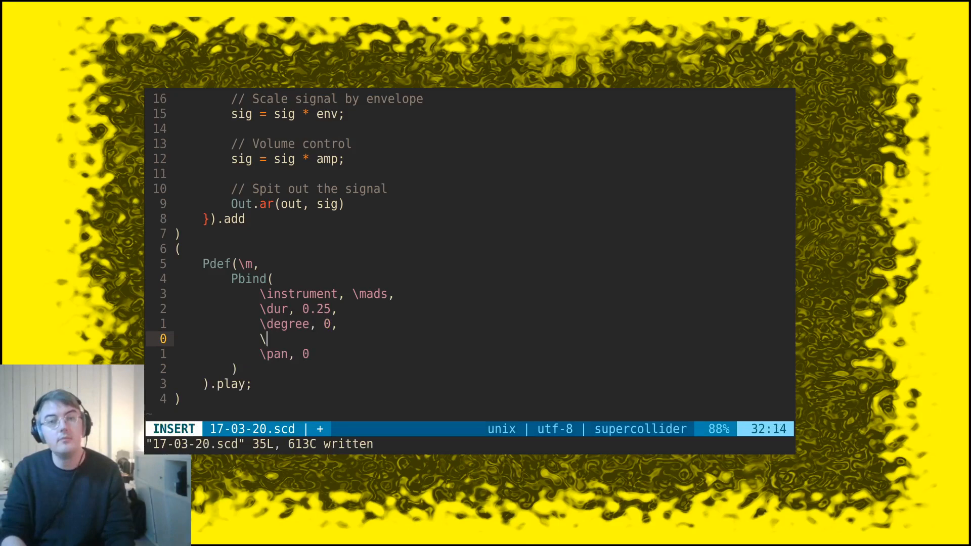
Add octave 5 to the Pbind and raise pan from 0 to 1, then save.
text(octave, 5,)
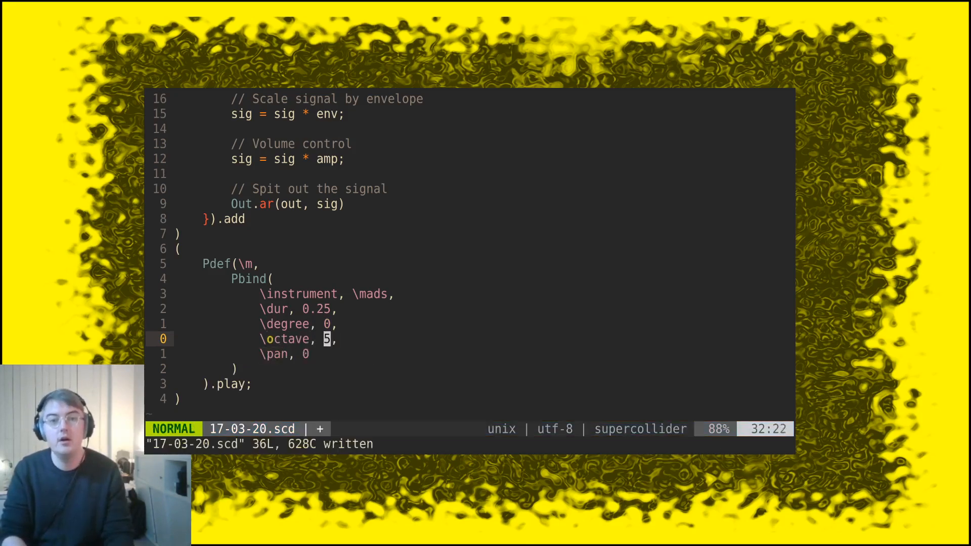
key(v)
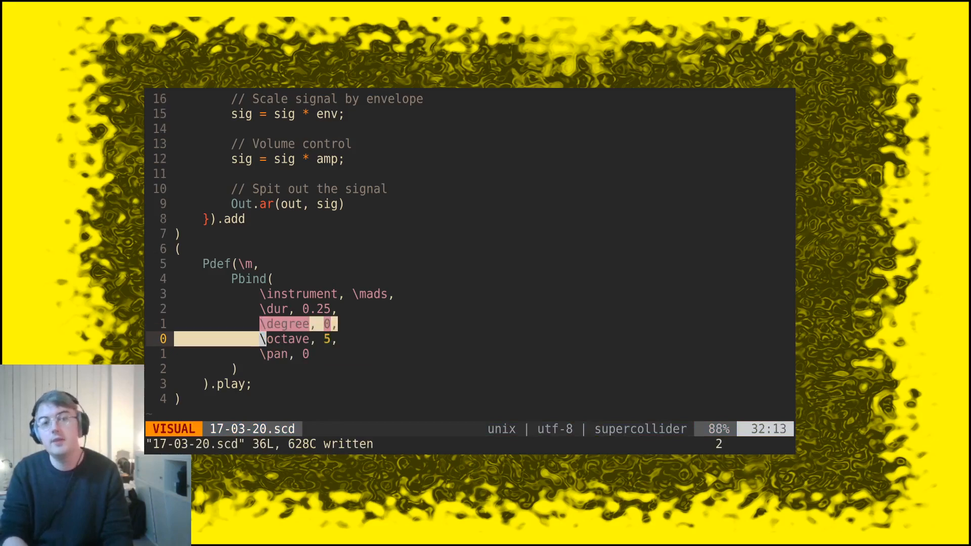
key(Escape)
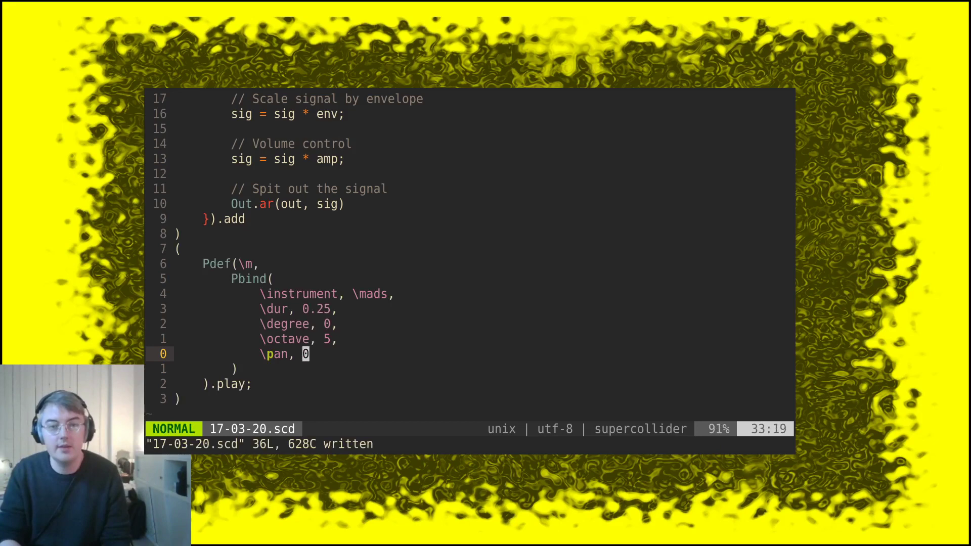
key(r)
text(1)
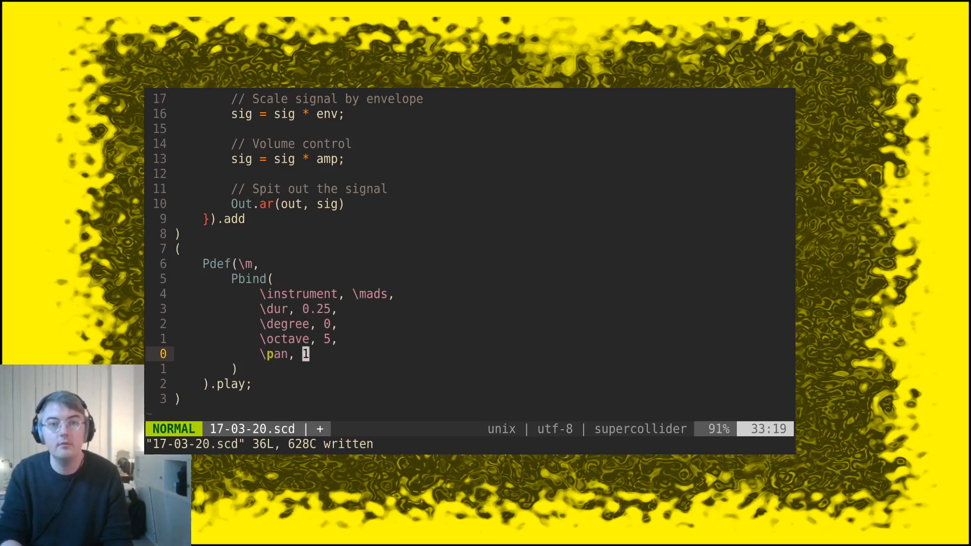
text(0)
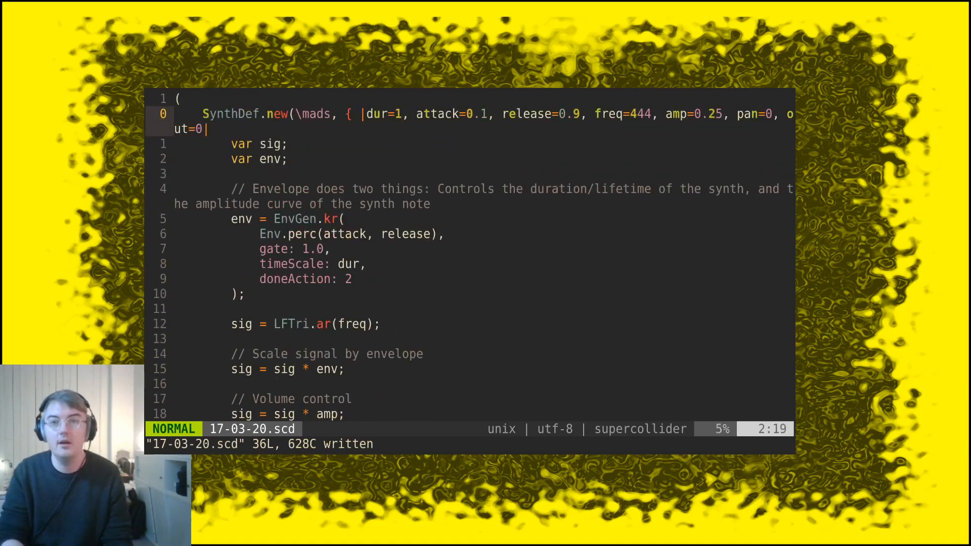
Add a '// Pan the signal' comment below the volume control in the SynthDef.
key(v)
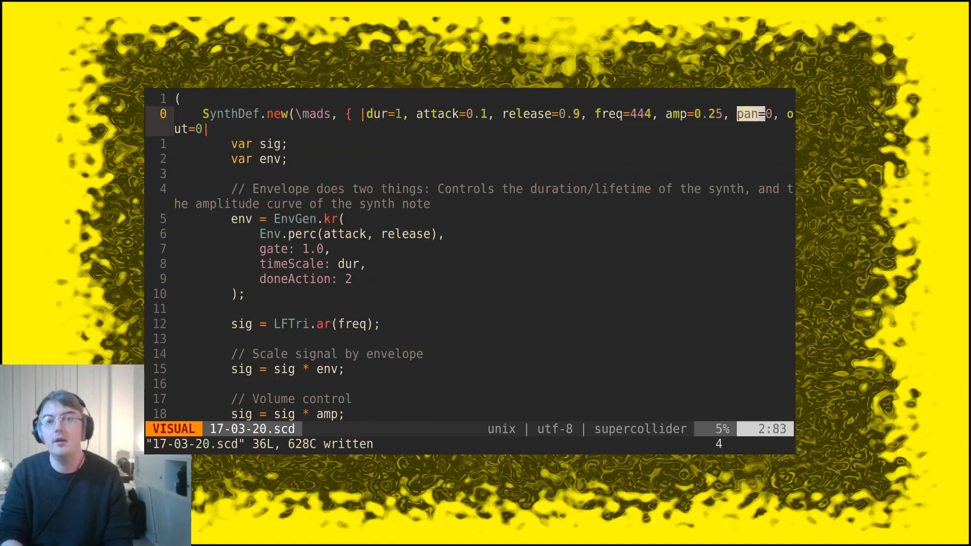
key(Escape)
text(sig)
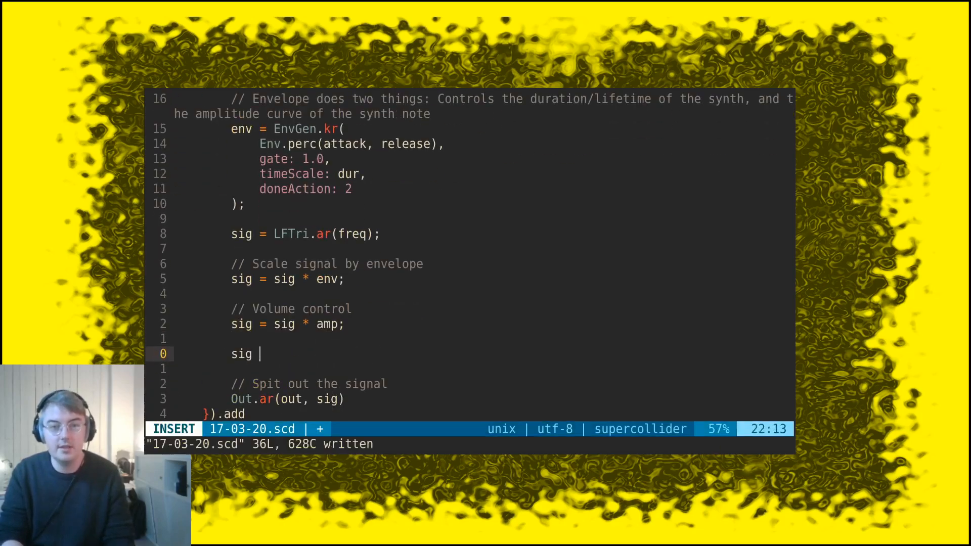
text(// Pan the)
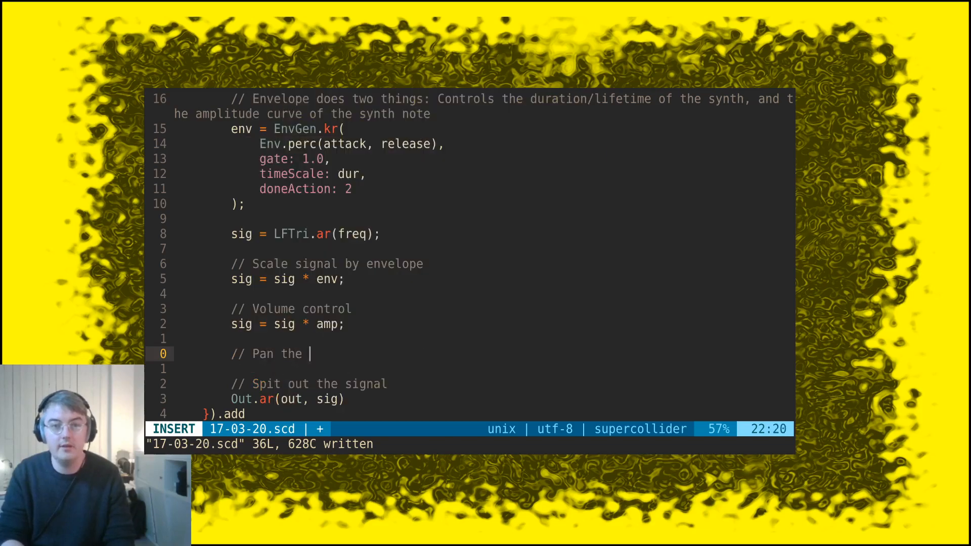
text(sgina)
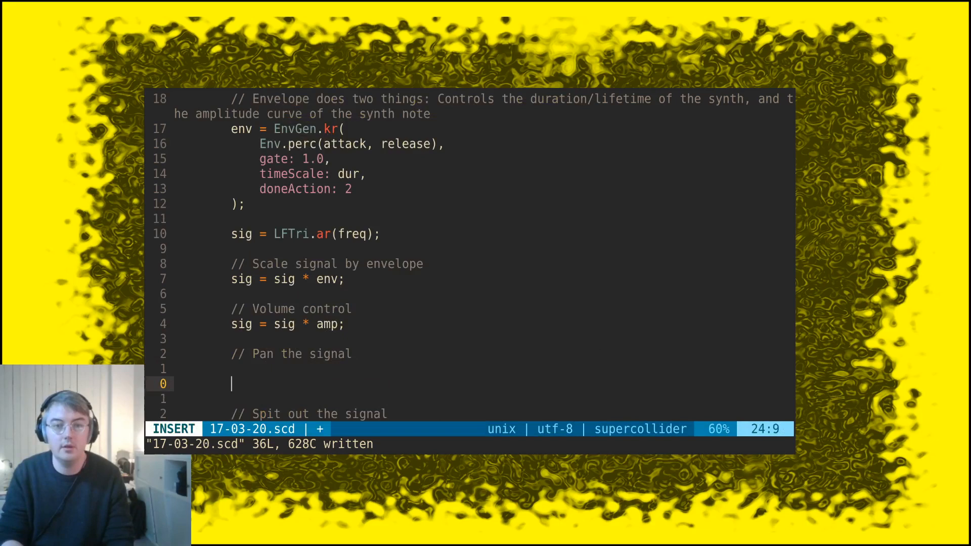
Write sig = Pan2.ar(sig, pos: 0.0, level: 1.0) under the comment and save.
text(sig = Pan2.ar(in: nil,  pos: 0.0,  level: 1.0)
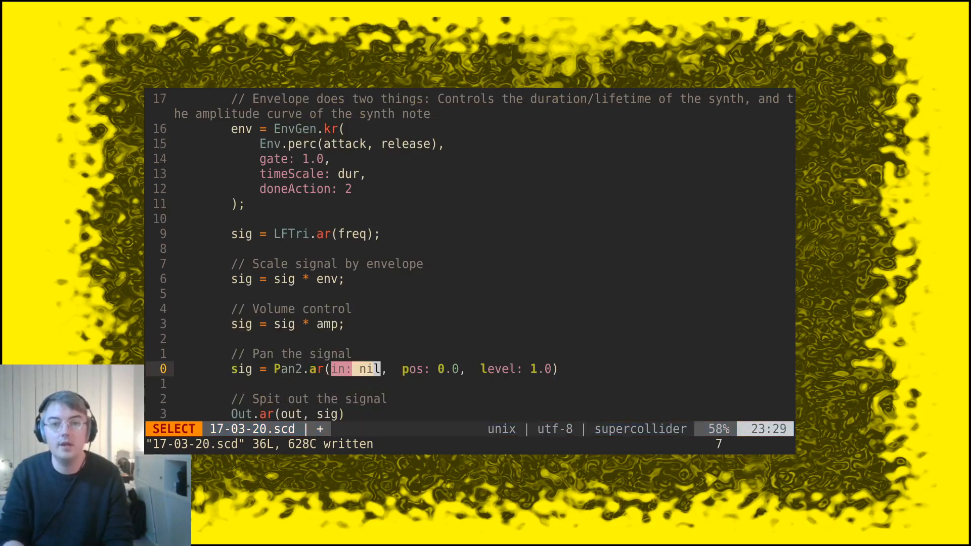
text(sig)
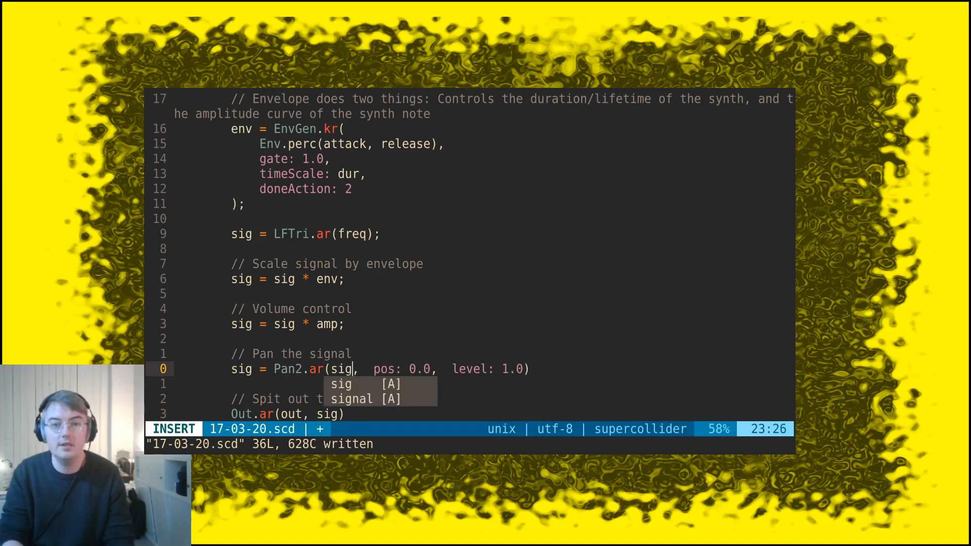
key(Escape)
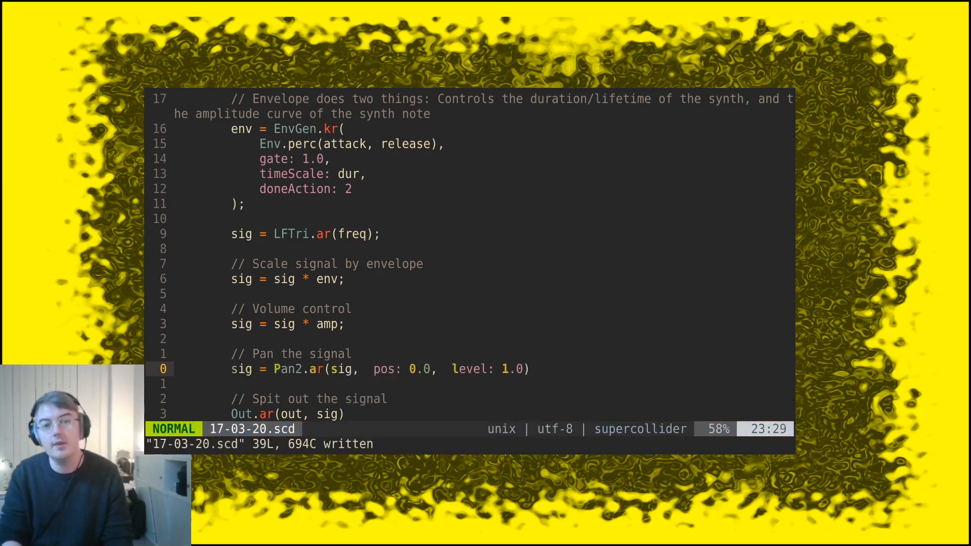
Set the Pbind's pan to 1, then change it to -1 for hard left and save.
text(pan, 1)
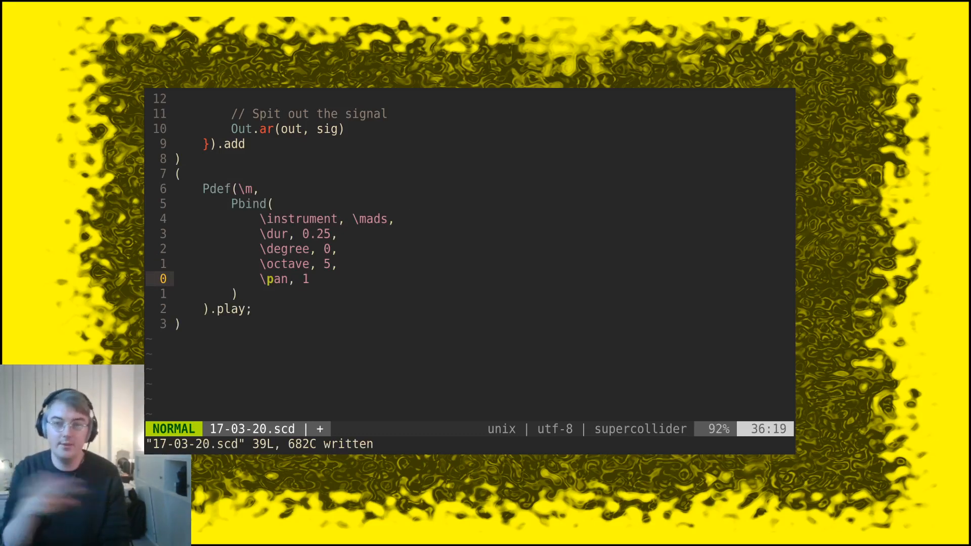
key(i)
text(-)
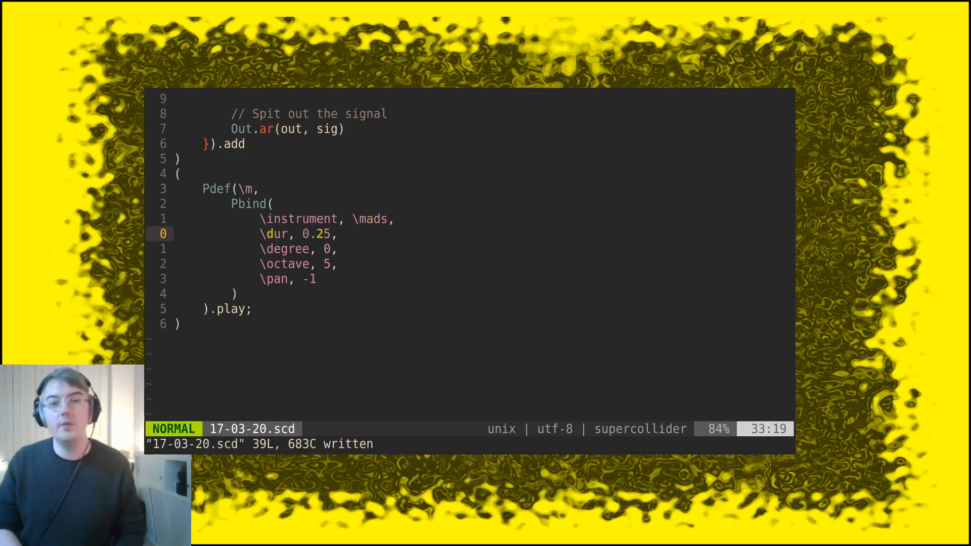
Make dur Pseq([0.25, Rest(0.25), 0.125, 0.5, Rest(0.5)], inf), save, and clear the pan value.
text(P)
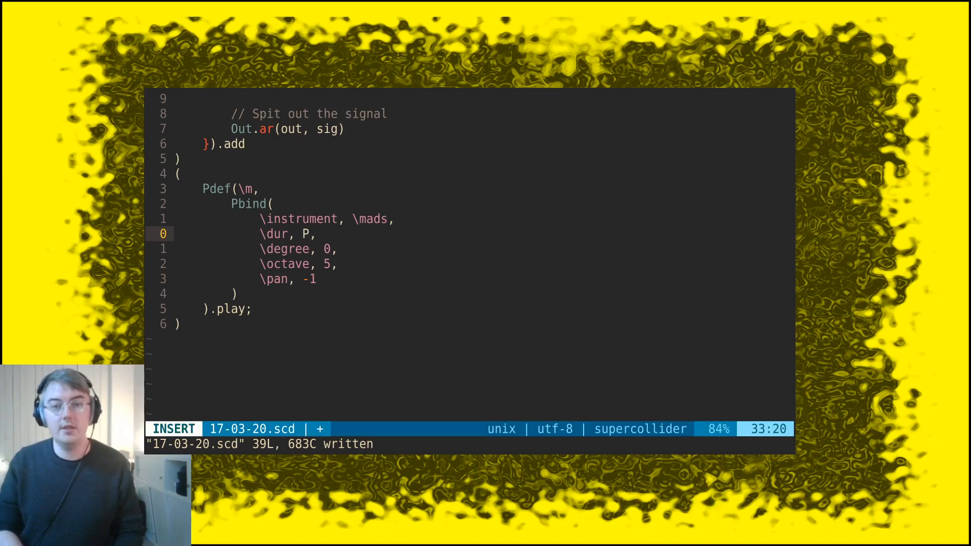
text(Pseq()
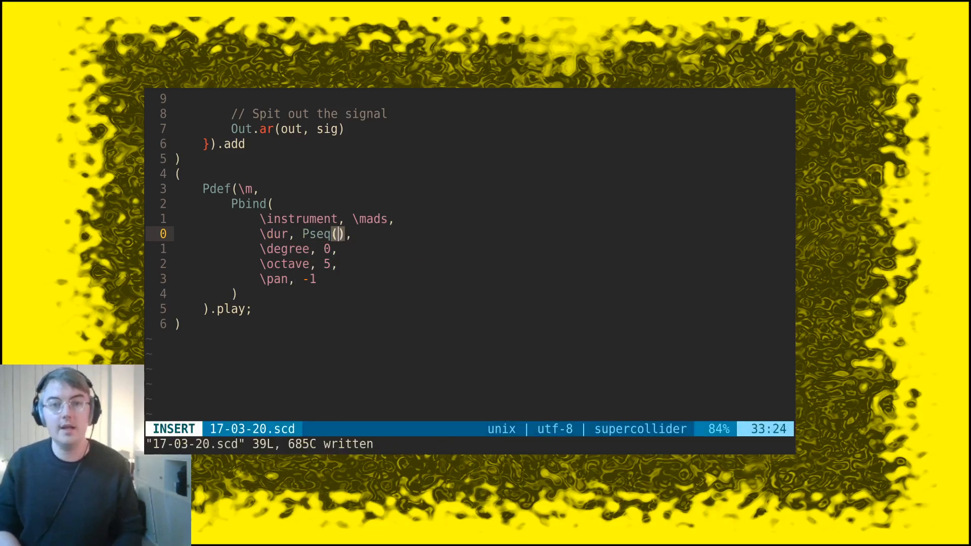
text([0.25])
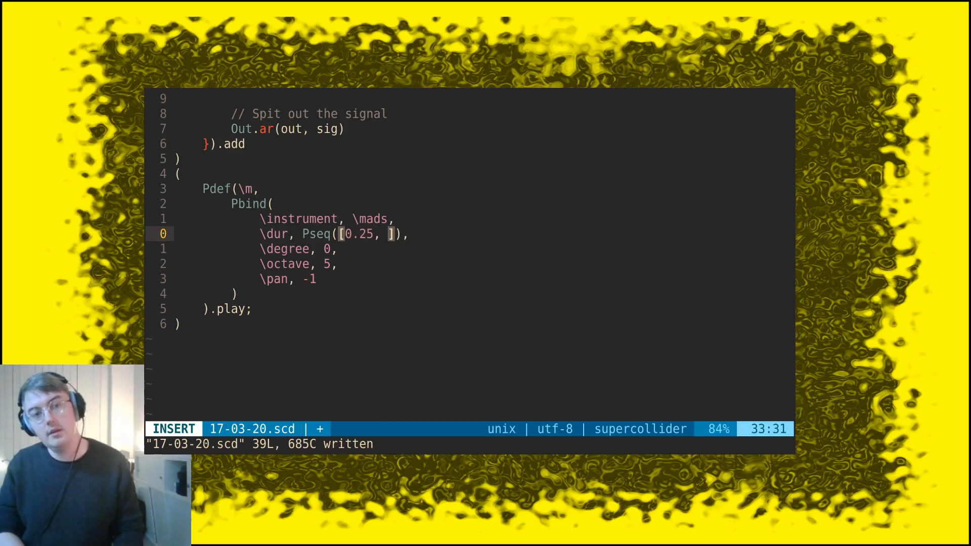
text(Rest(0.25),)
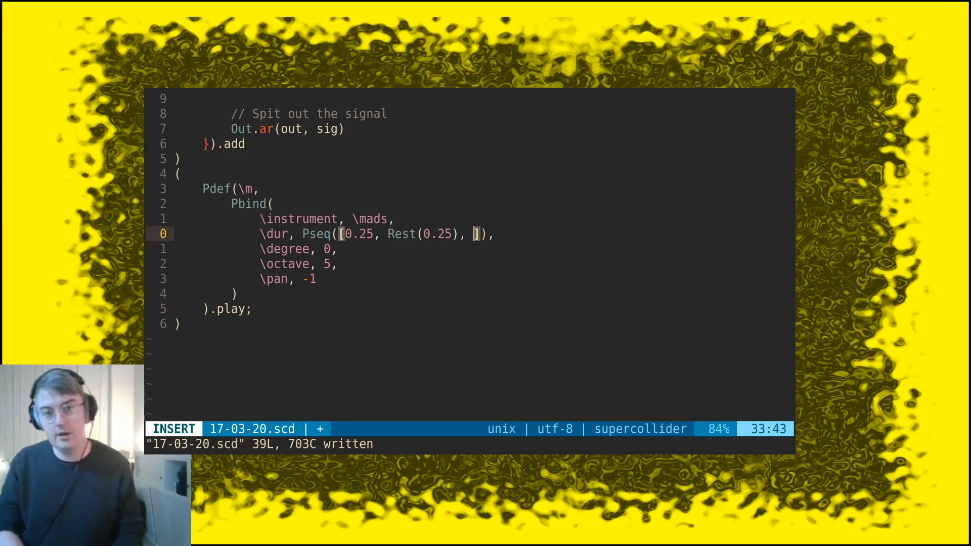
text(0.125)
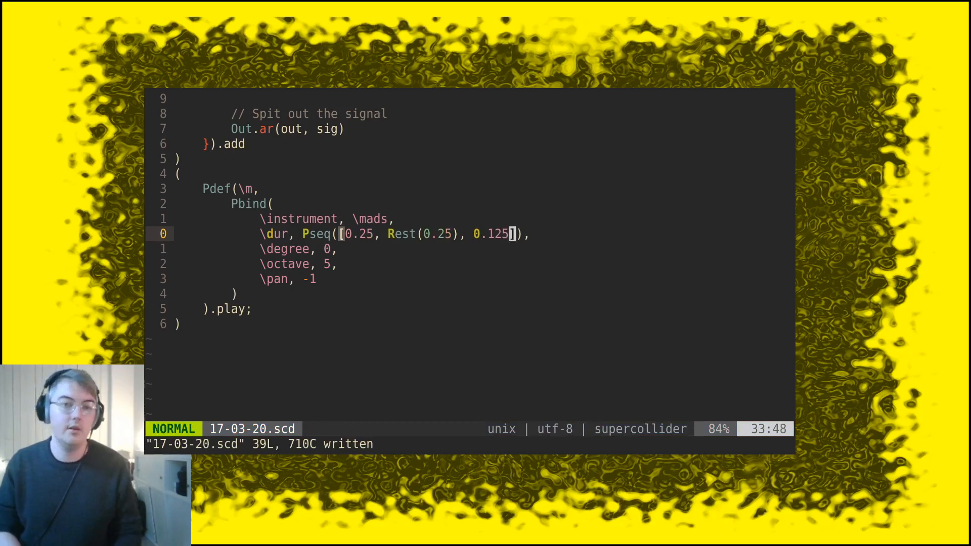
text(, inf)
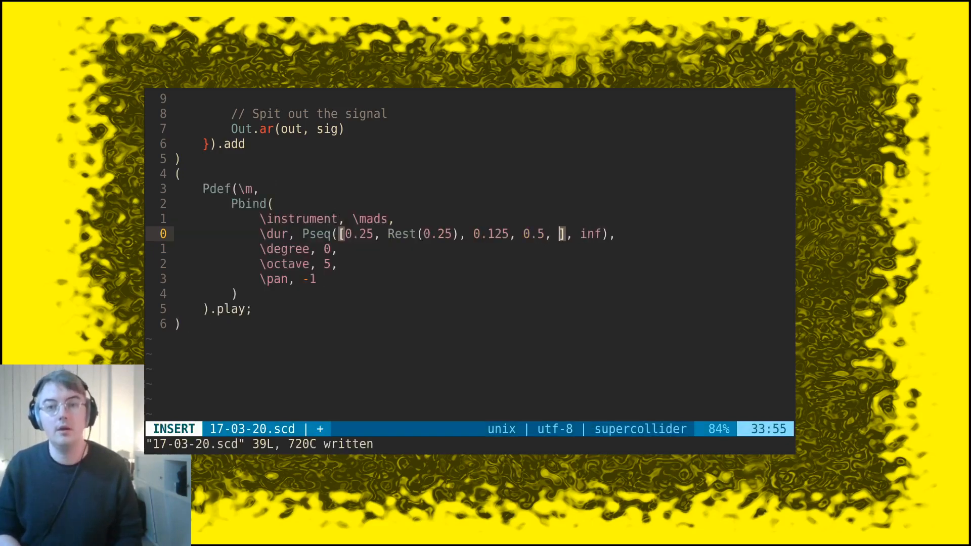
text(Rest(0)
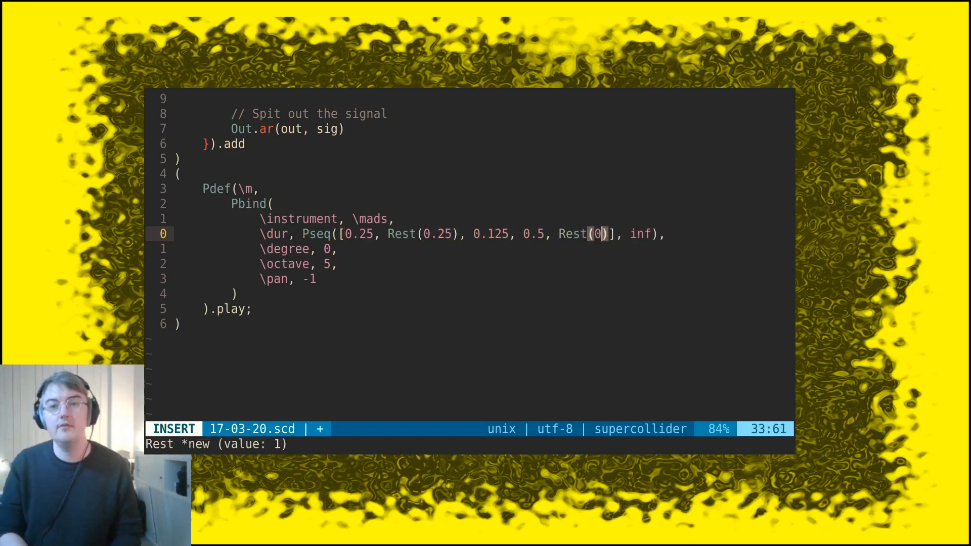
key(Escape)
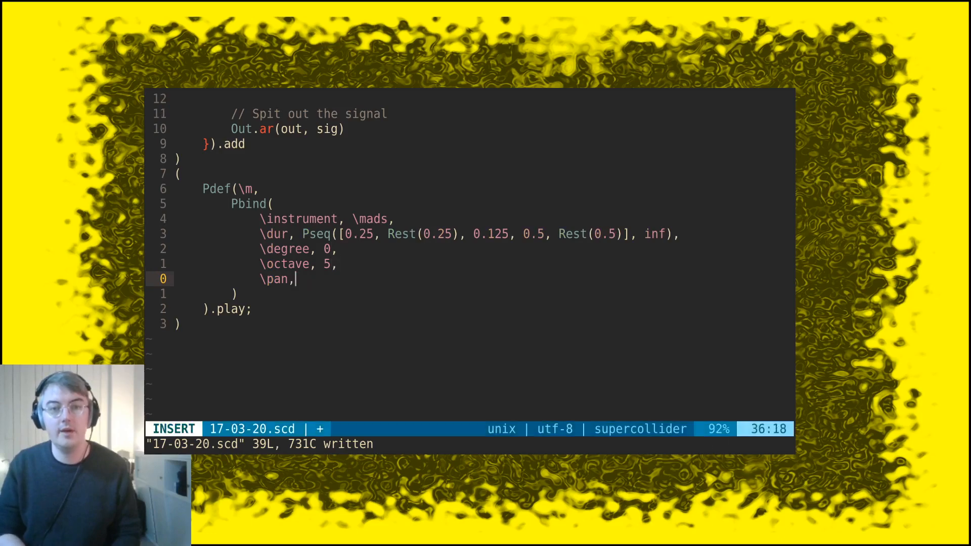
Set pan to Pwhite(-1.0,1.0), save, and replace the fixed degree with an empty Pseq([]).
text(Pa)
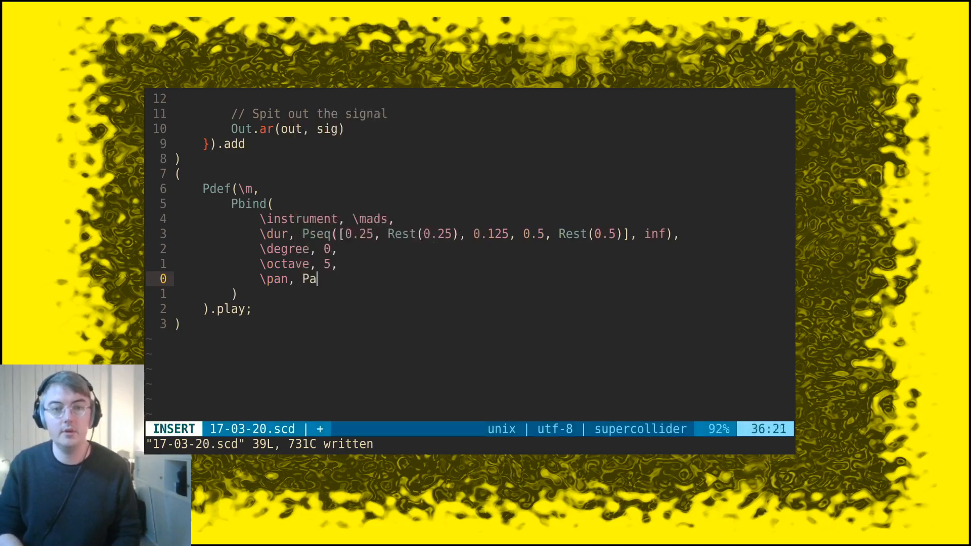
text(seq())
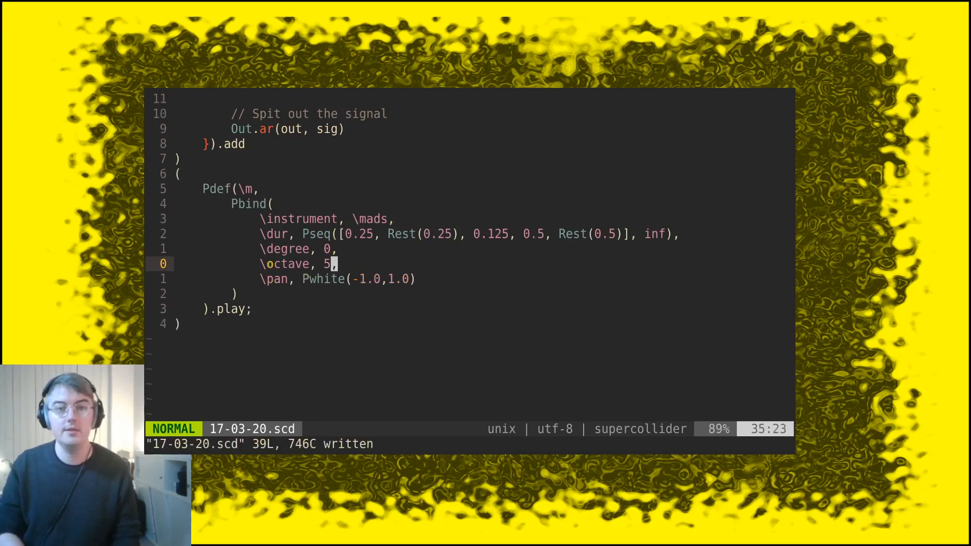
key(k)
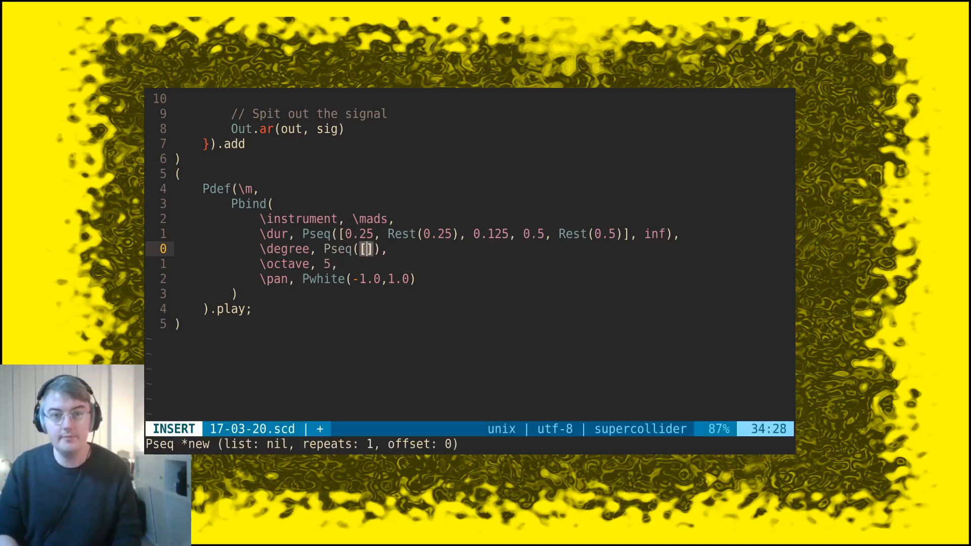
Fill the degree sequence as Pseq([0, 4, 5], inf) and start a new entry line.
text(0, 4, 5)
text(\)
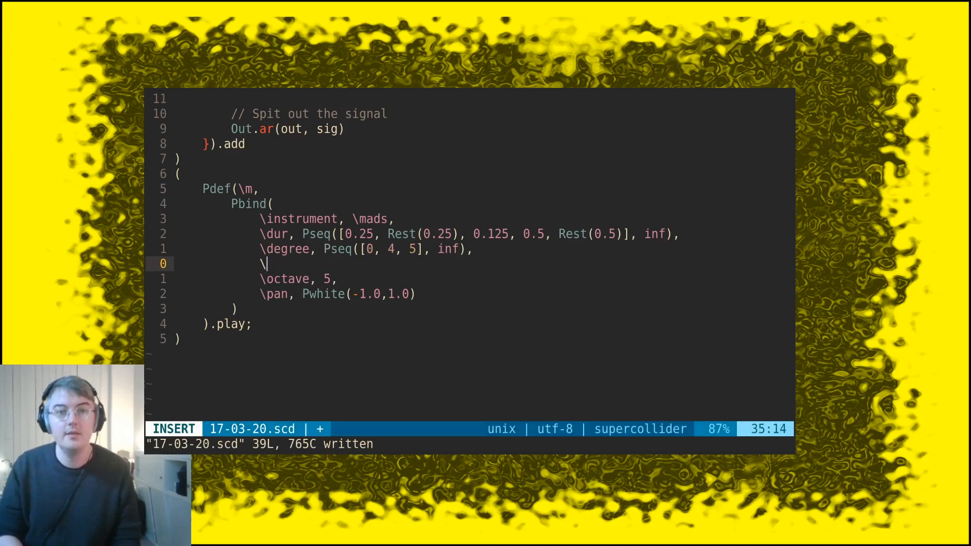
Add \release, 1.5 between degree and octave and save the file.
text(elease,)
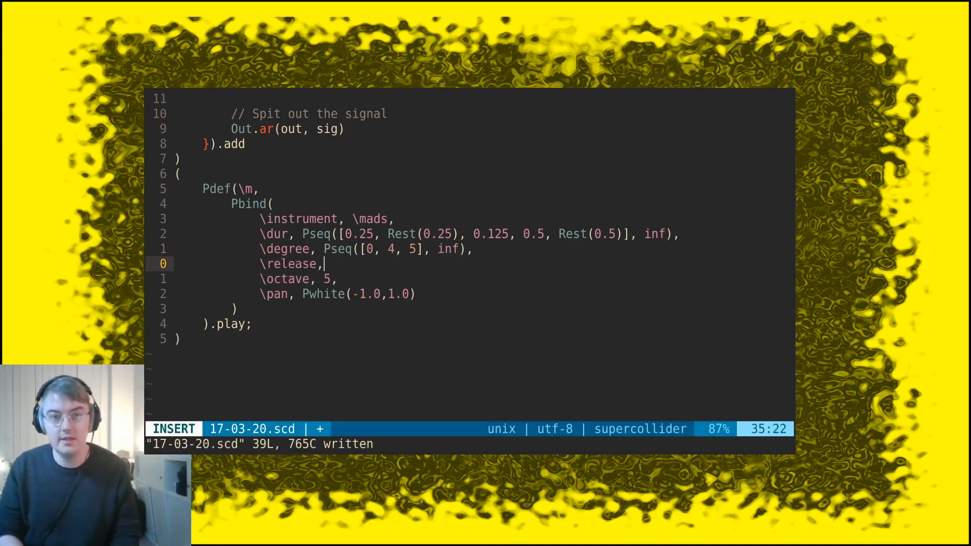
text(1.5)
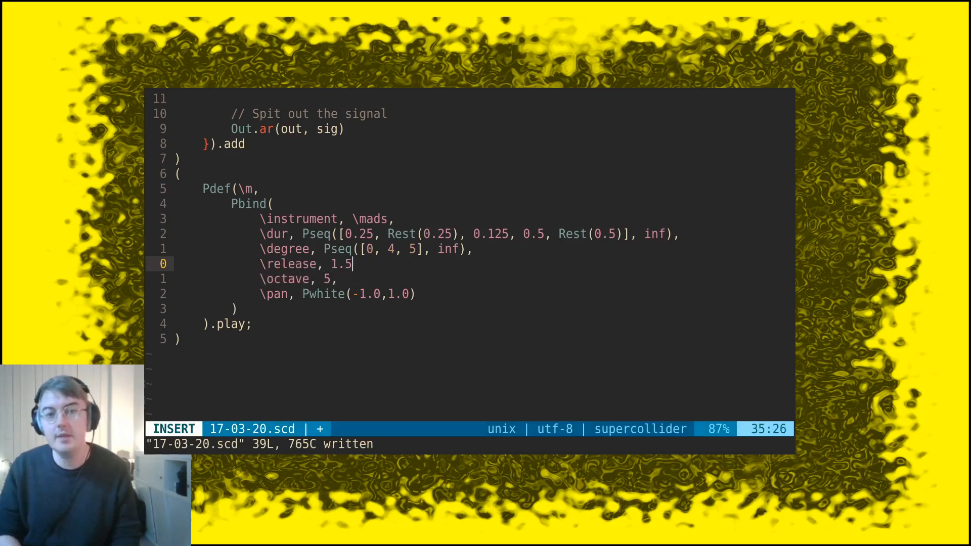
key(Escape)
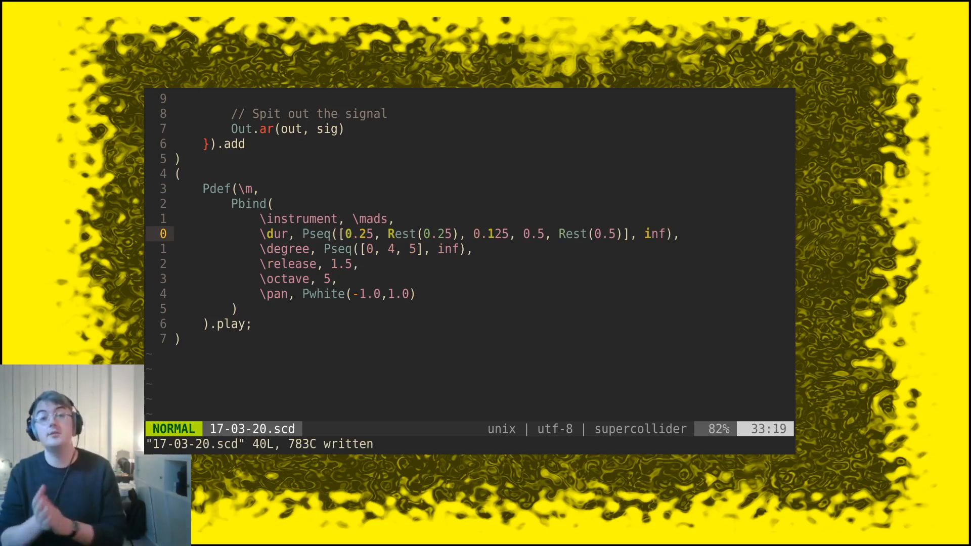
key(o)
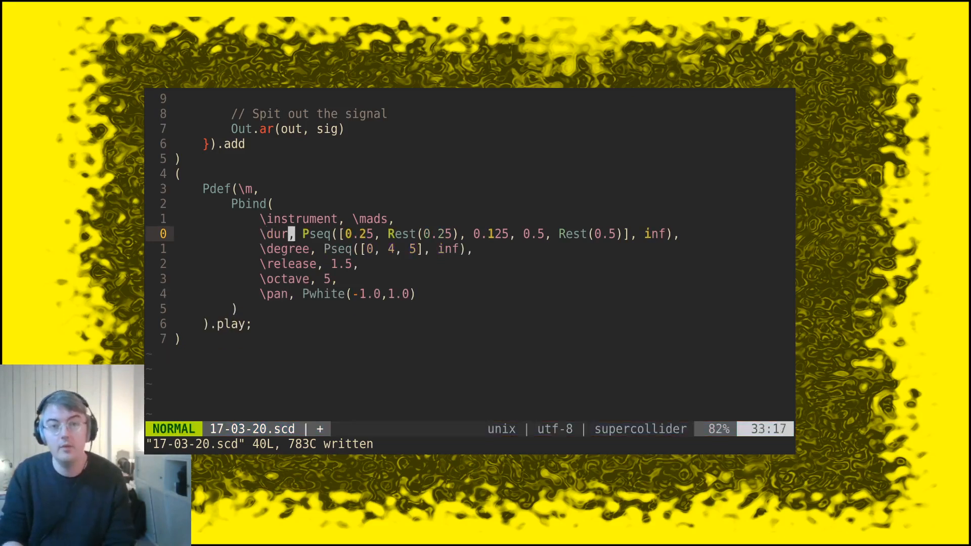
Prefix the dur Pseq with 0.5 * to halve every duration and save.
text(0)
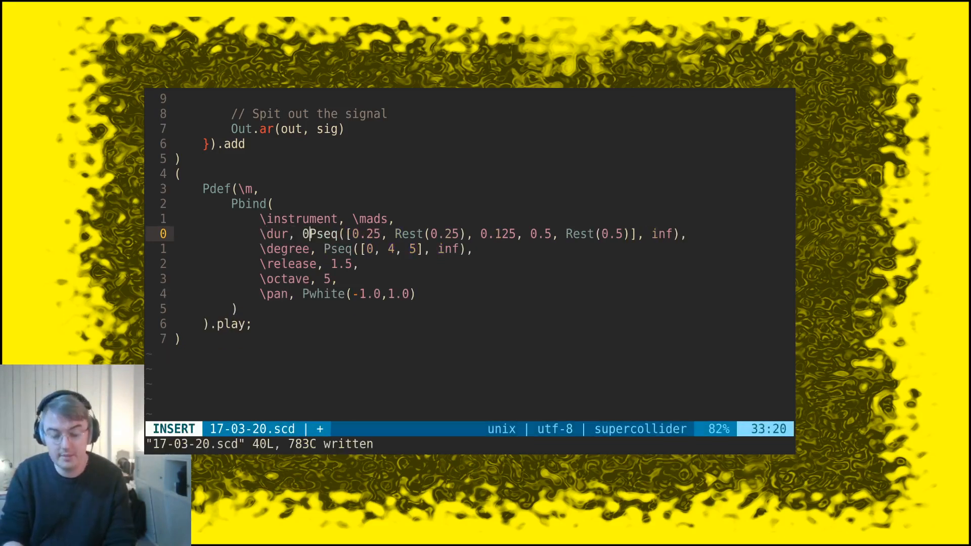
text(.5 *)
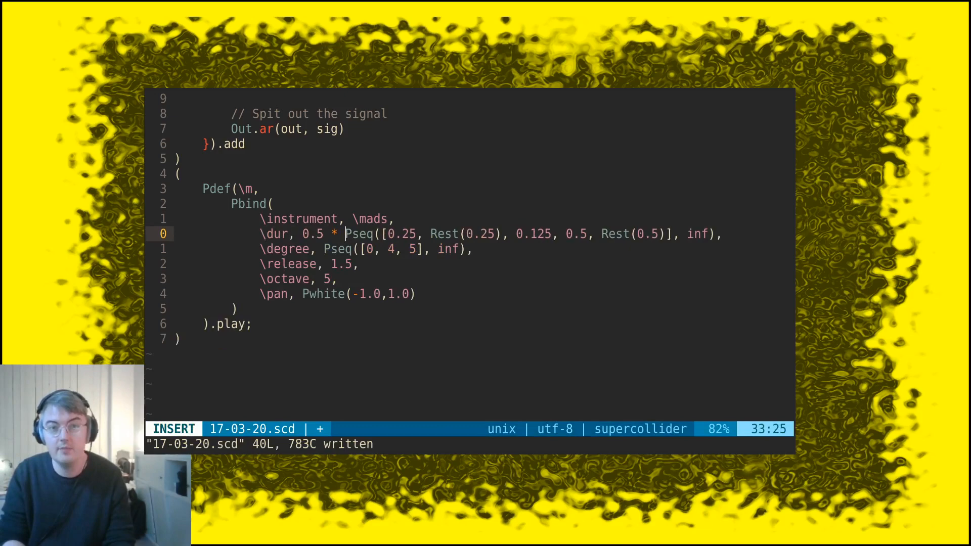
key(Escape)
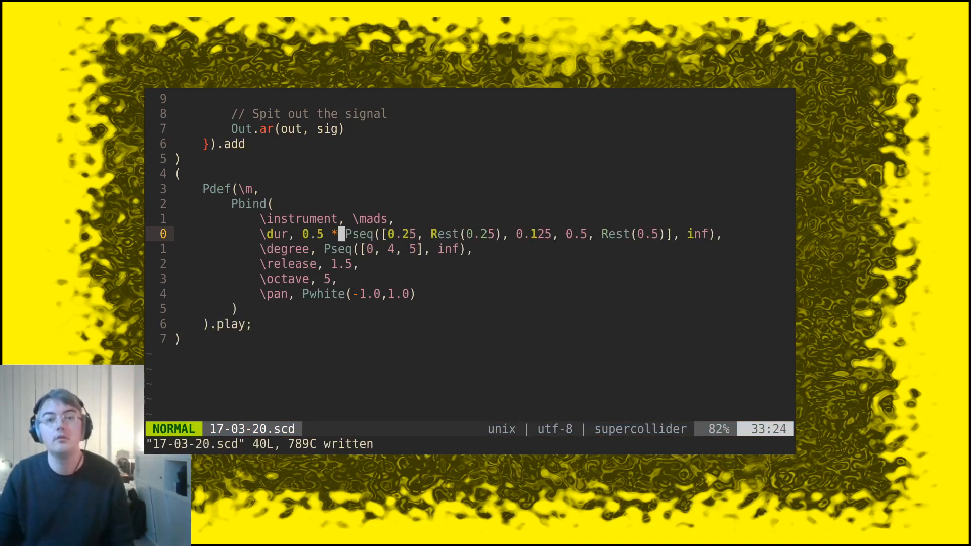